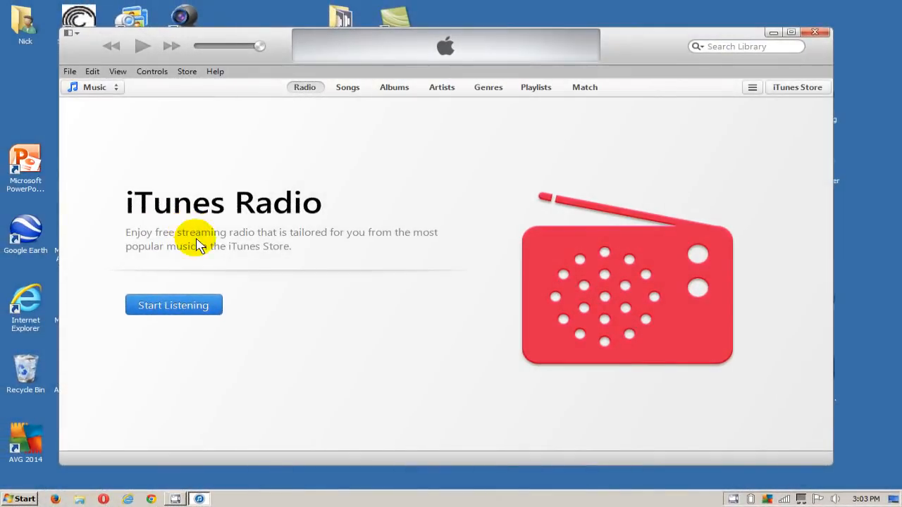
pyautogui.moveTo(384, 76)
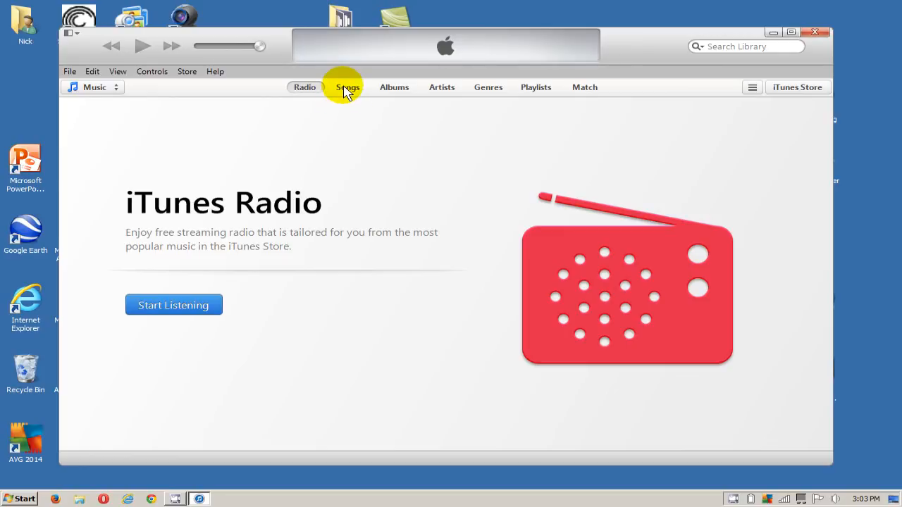
# Step: Open the Songs view to list all six library tracks
pyautogui.click(346, 86)
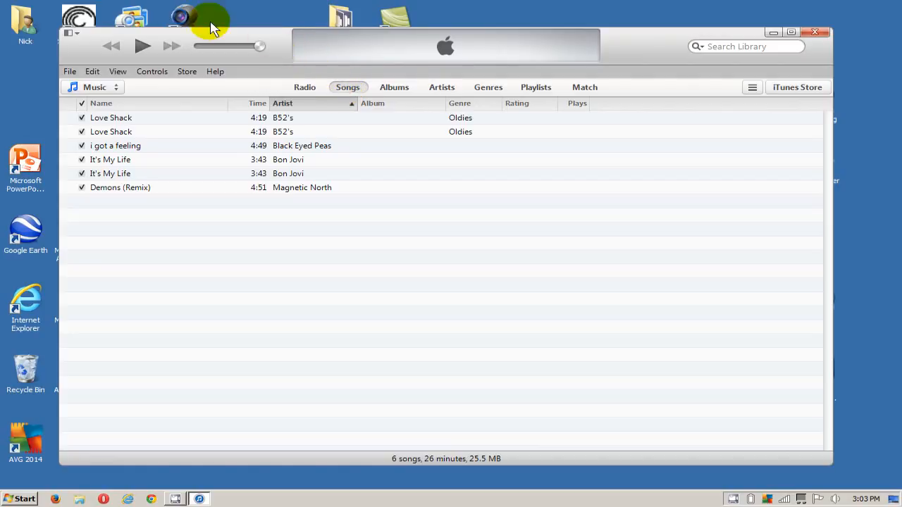
# Step: Choose View > Show Duplicate Items to list the four duplicated songs
pyautogui.click(117, 71)
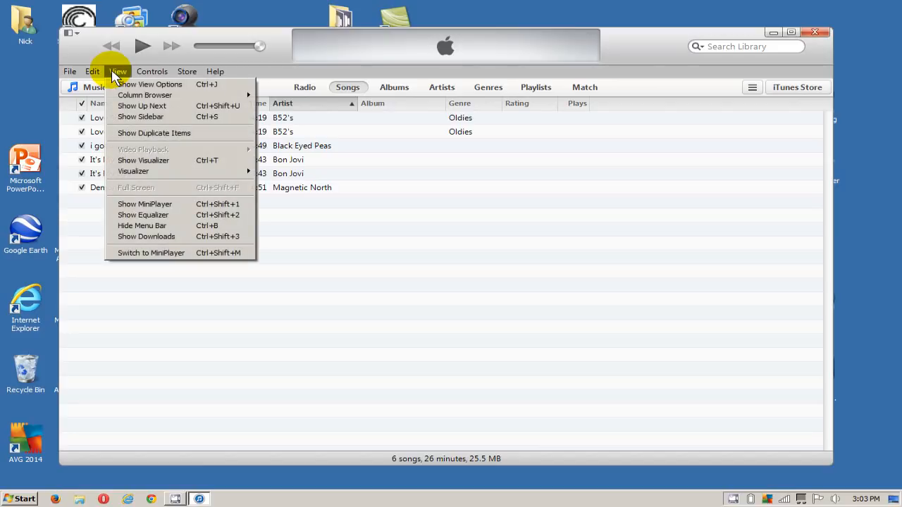
pyautogui.moveTo(154, 133)
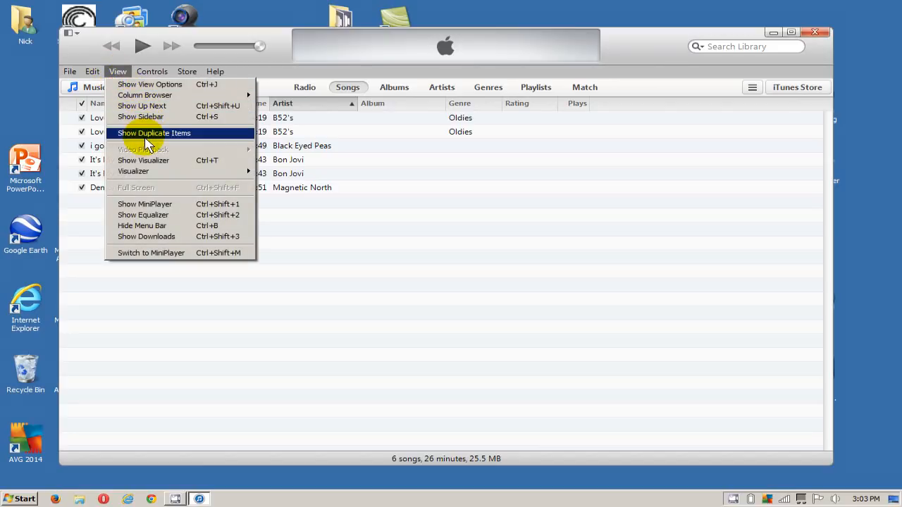
pyautogui.click(154, 133)
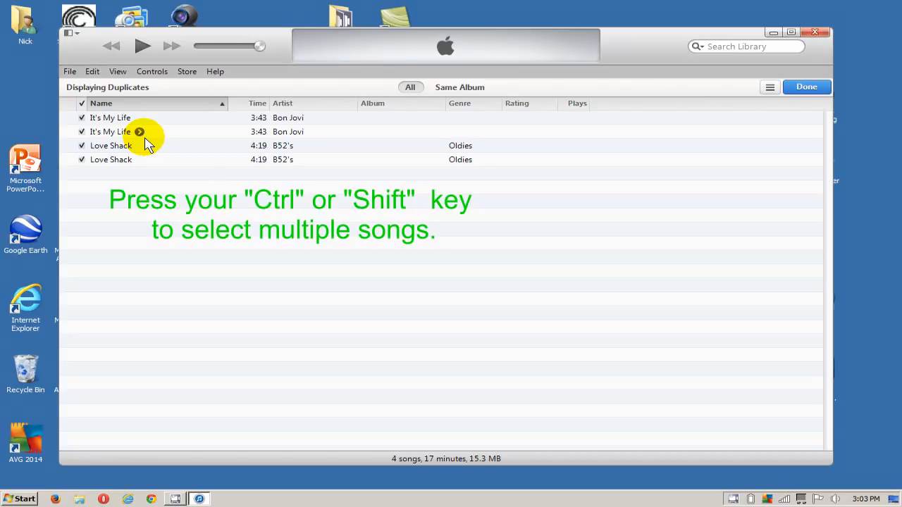
# Step: Select one copy each of It's My Life and Love Shack and choose Delete
pyautogui.click(109, 118)
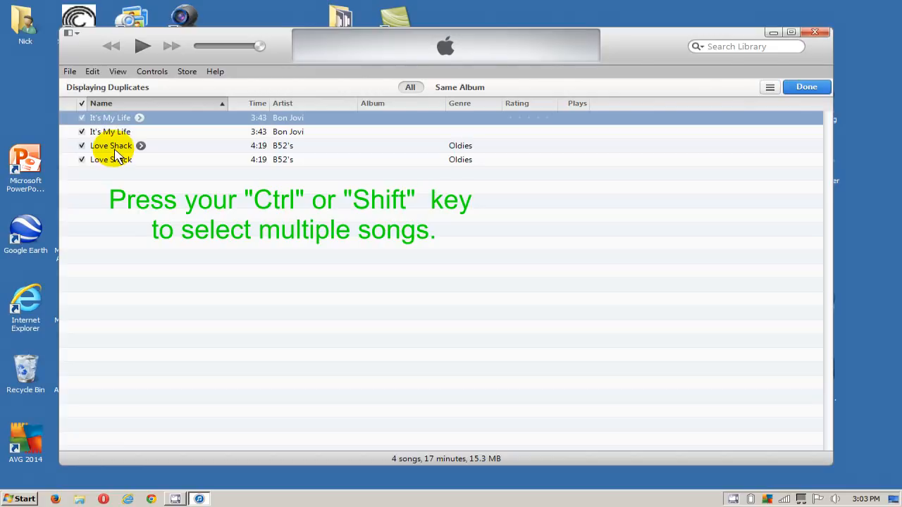
pyautogui.click(111, 145)
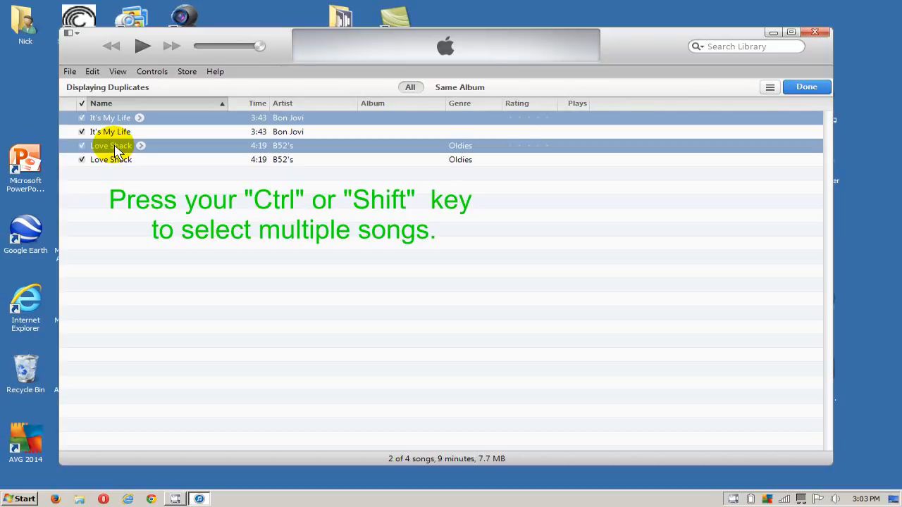
pyautogui.rightClick(111, 145)
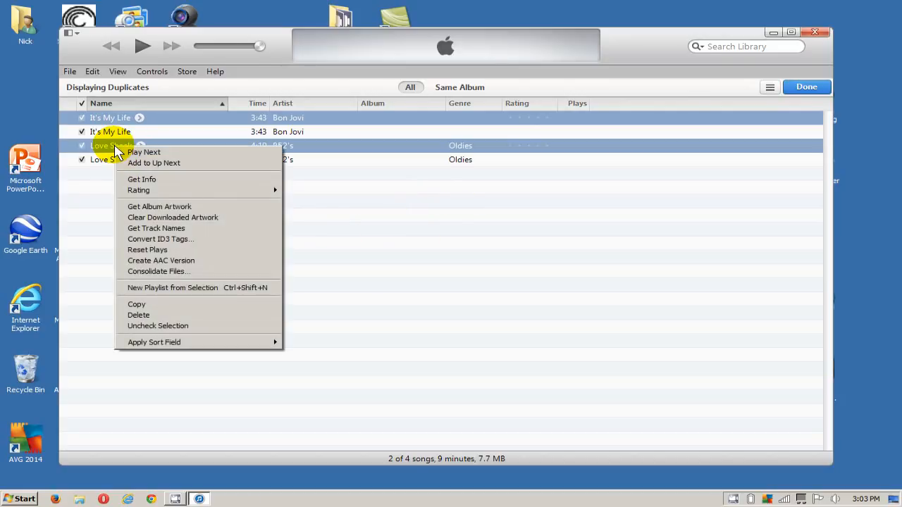
pyautogui.moveTo(139, 315)
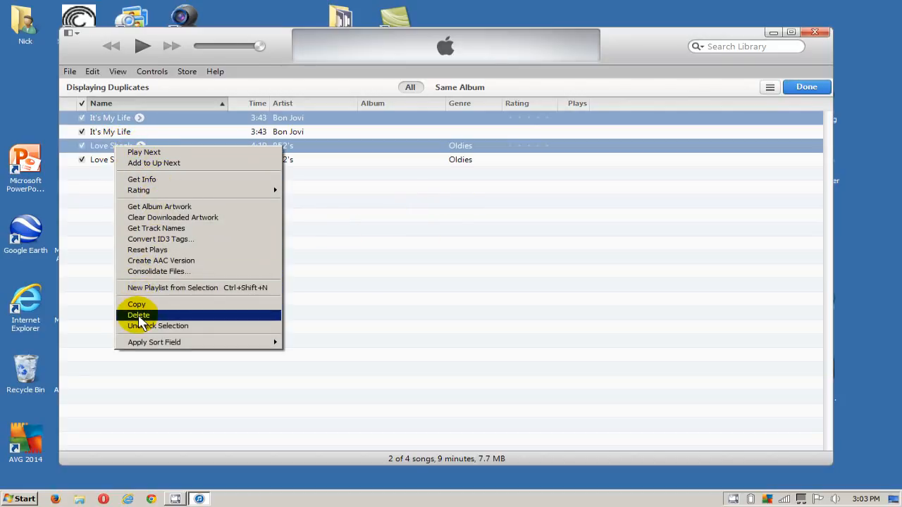
pyautogui.click(138, 315)
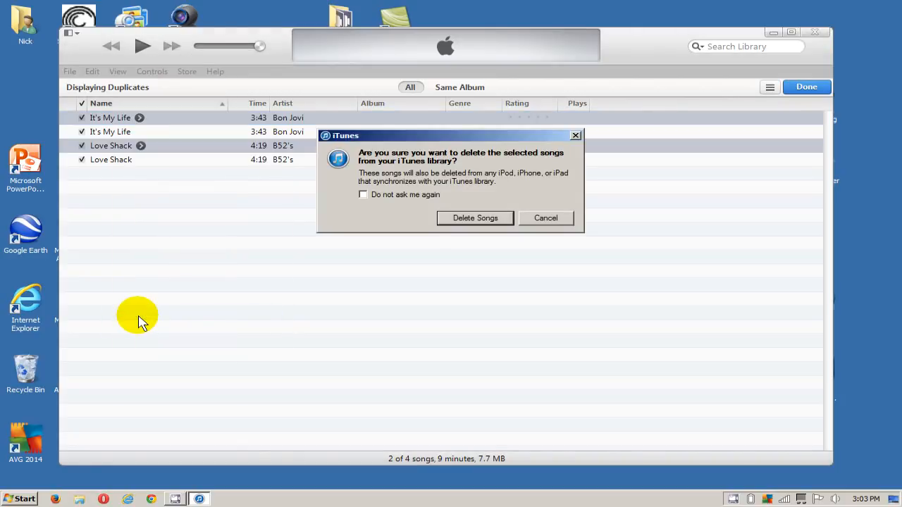
pyautogui.moveTo(472, 236)
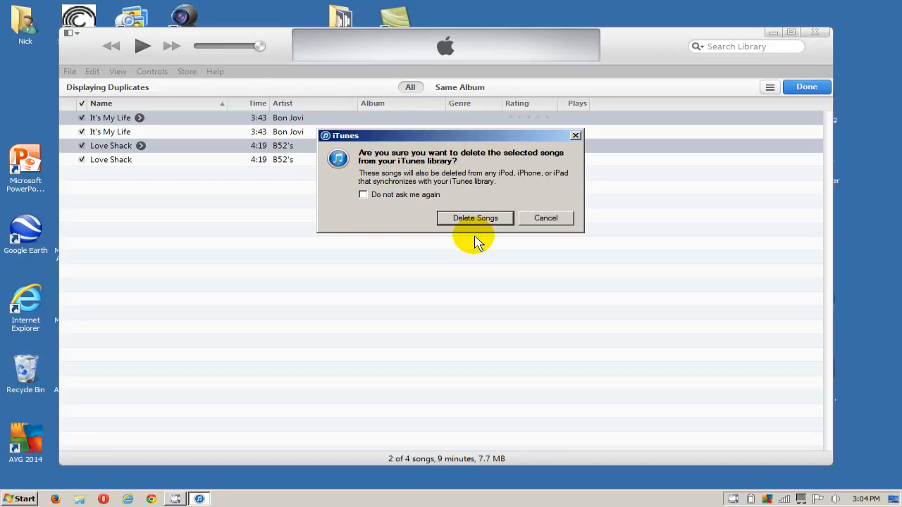
# Step: Confirm Delete Songs to remove the two duplicate copies from the library
pyautogui.click(475, 218)
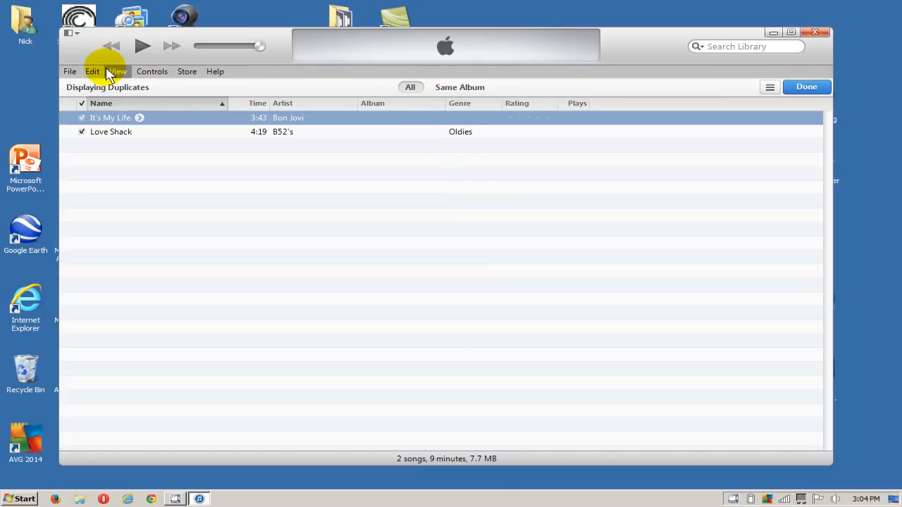
# Step: Choose Show All Items to see the four remaining songs
pyautogui.click(117, 72)
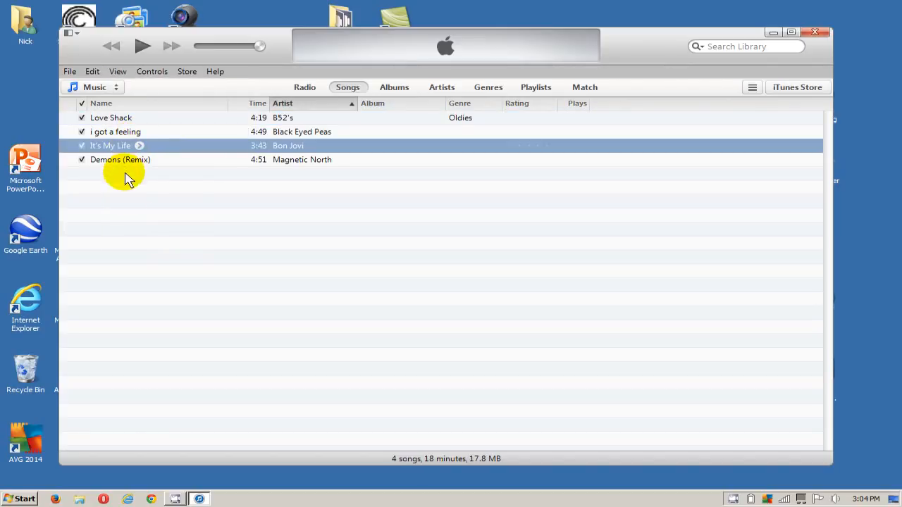
pyautogui.moveTo(213, 215)
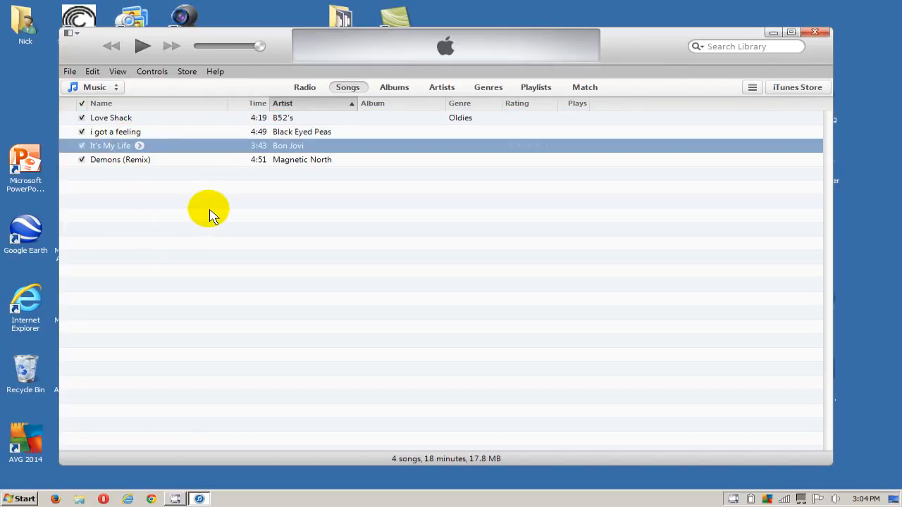